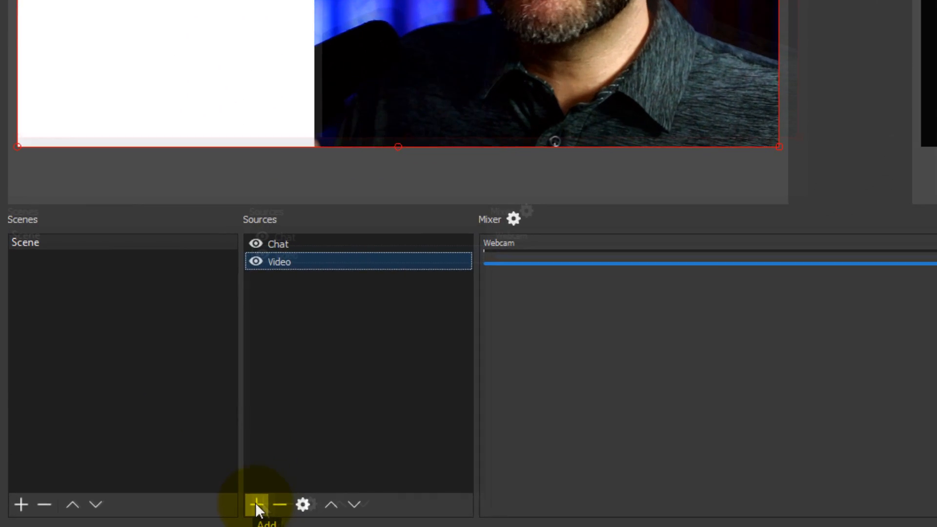
Step: Create a new Image source named 'Ticker BG' in the scene, leaving its properties open
left_click(257, 504)
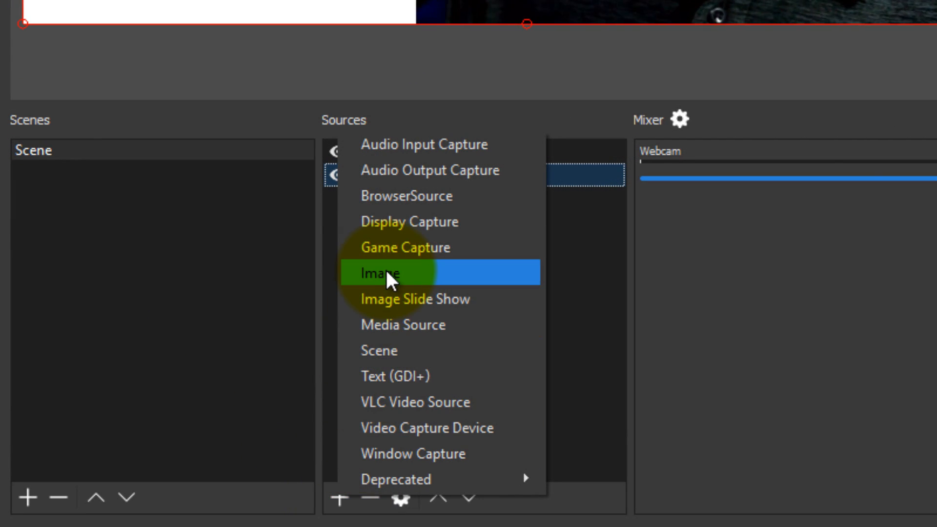
left_click(378, 274)
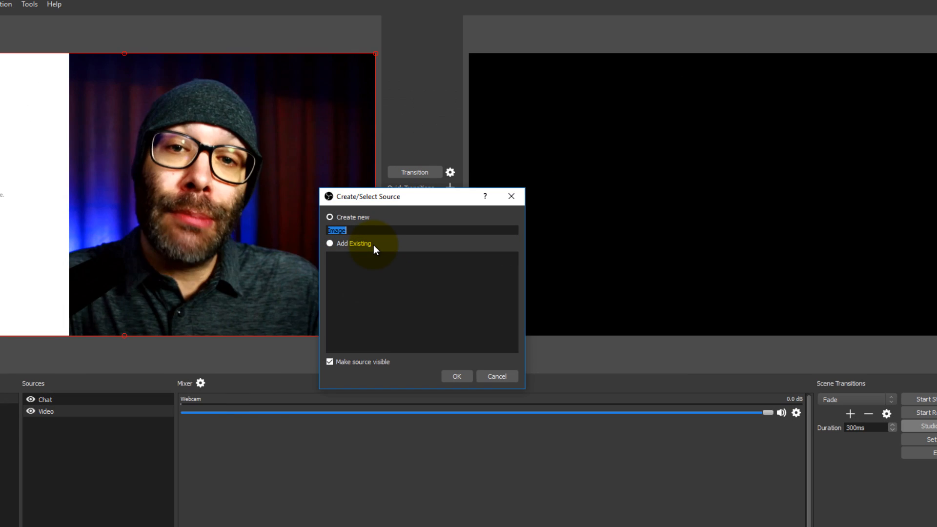
type("Ticke")
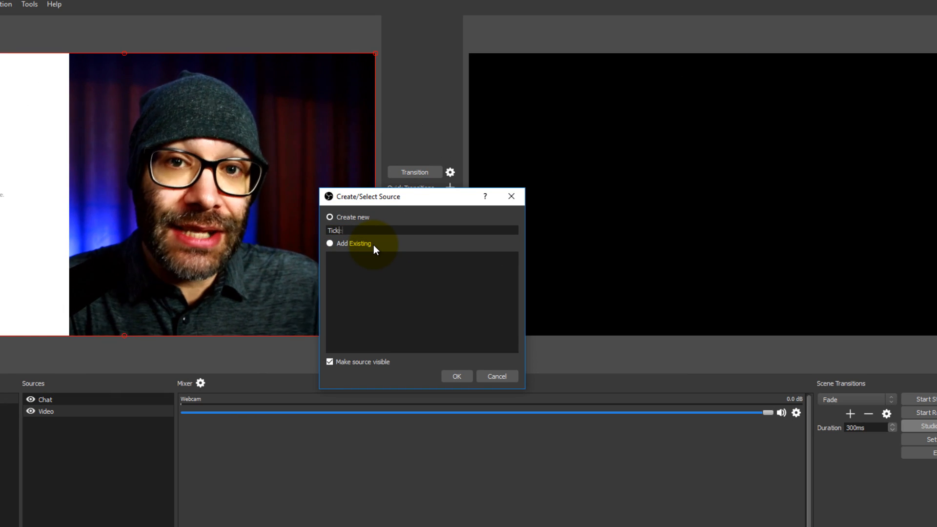
type("er BG")
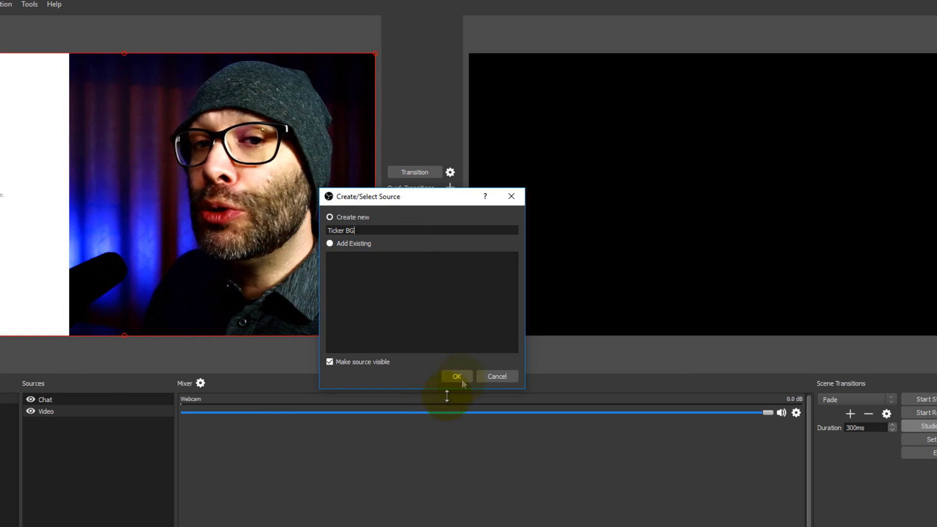
left_click(455, 376)
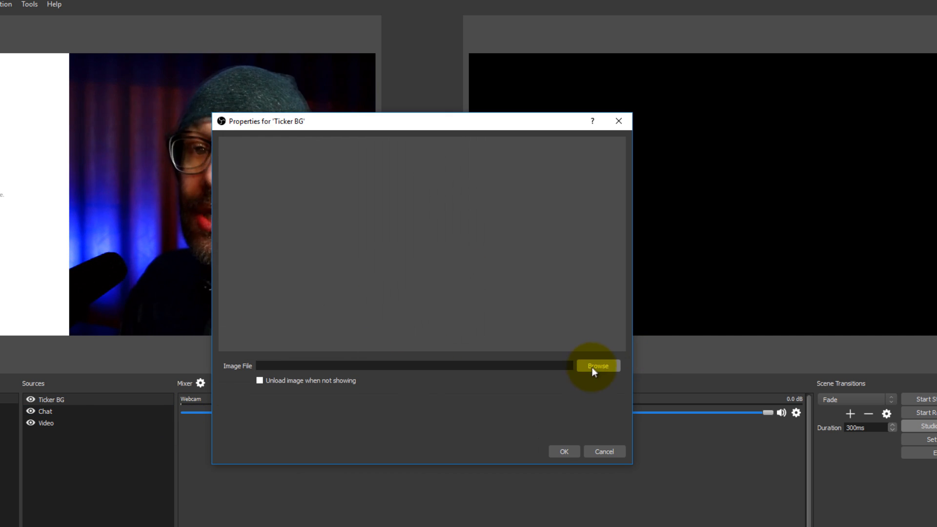
Step: Load the ticker-bg picture from the desktop stream folder as the Ticker BG image
left_click(598, 365)
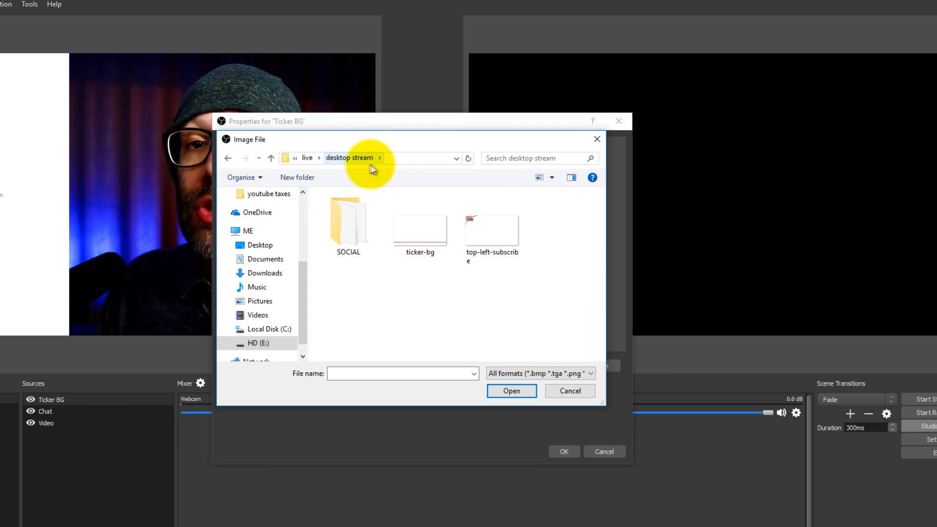
left_click(420, 225)
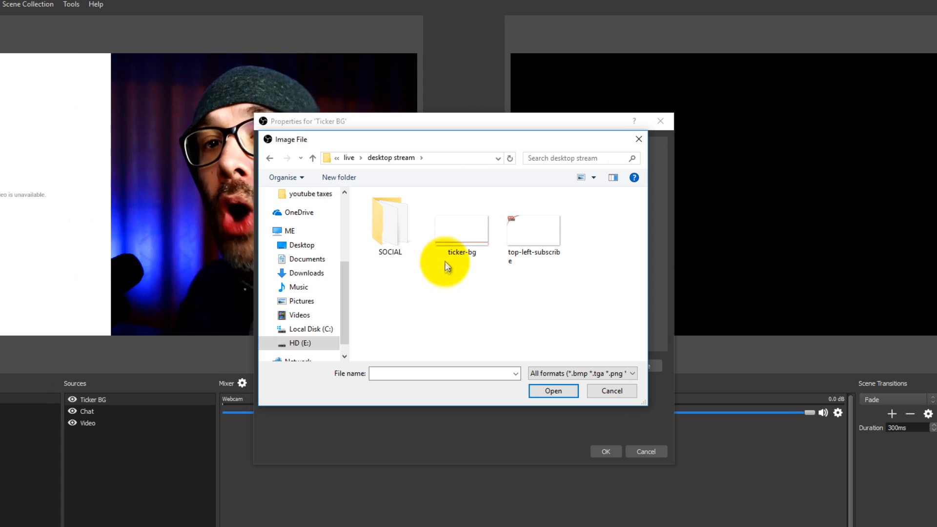
left_click(461, 228)
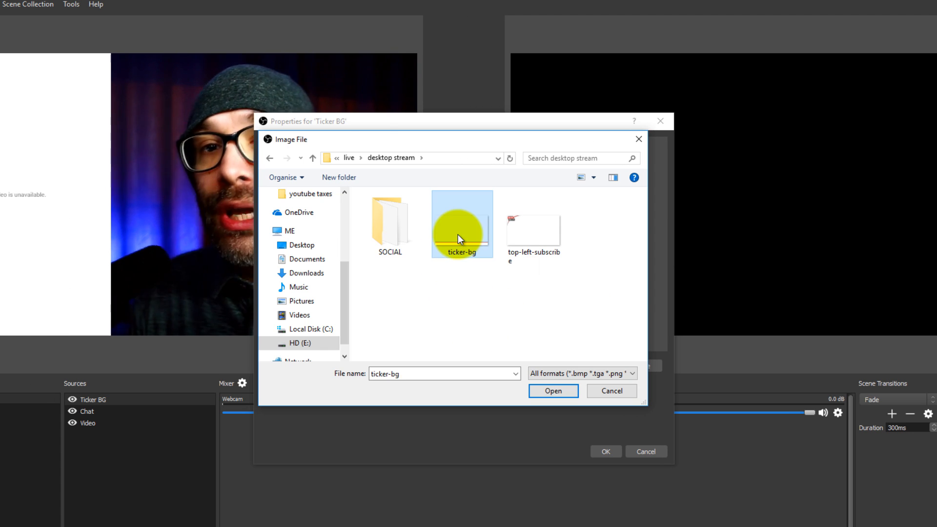
left_click(551, 390)
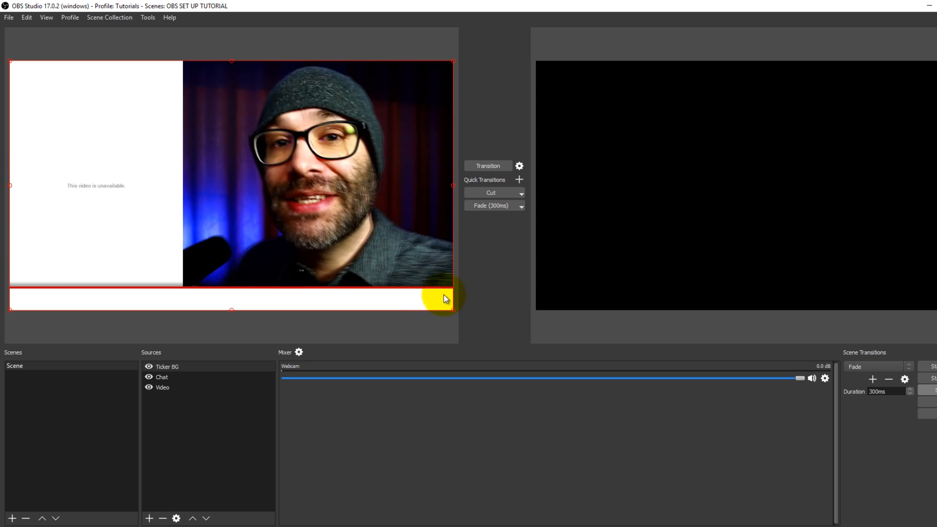
mouse_move(28, 71)
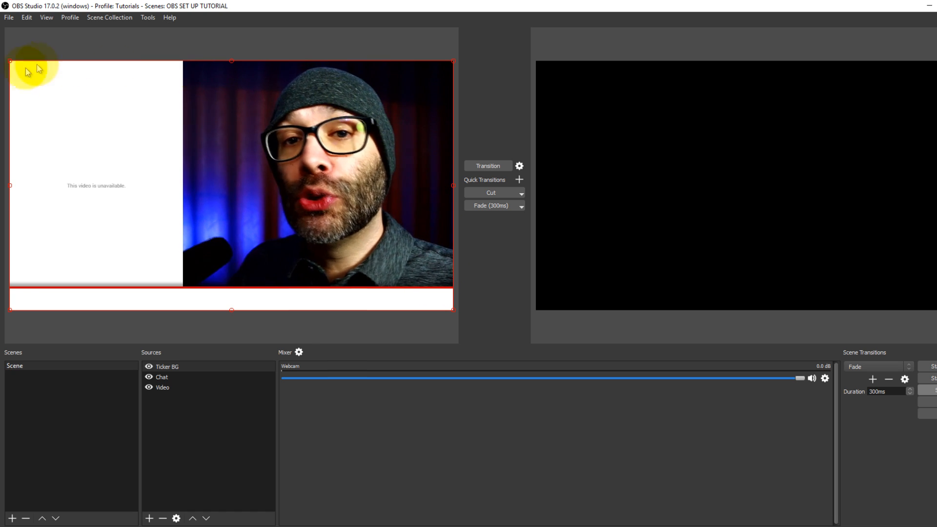
mouse_move(57, 323)
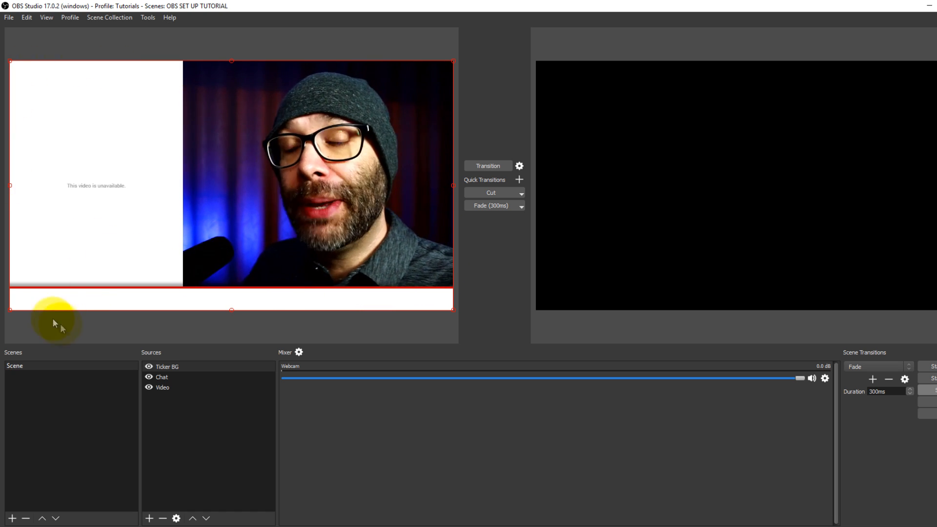
mouse_move(417, 283)
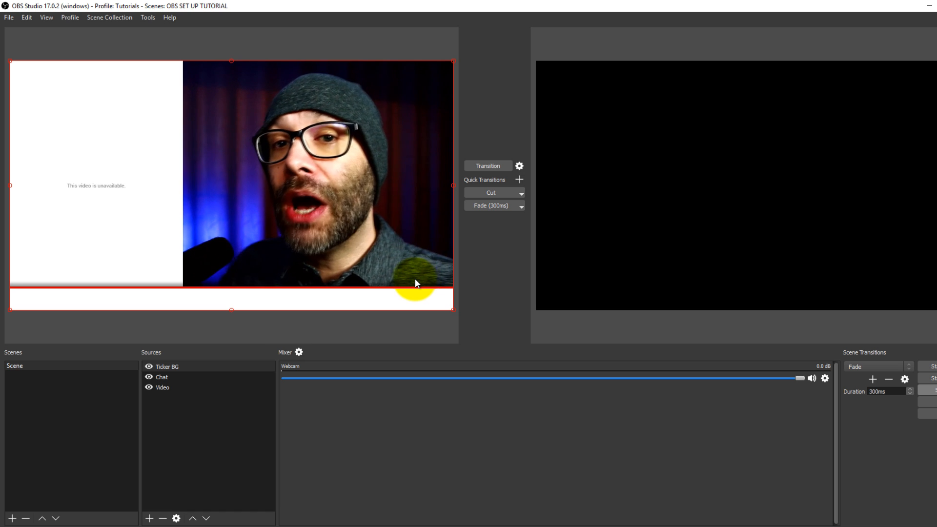
mouse_move(116, 130)
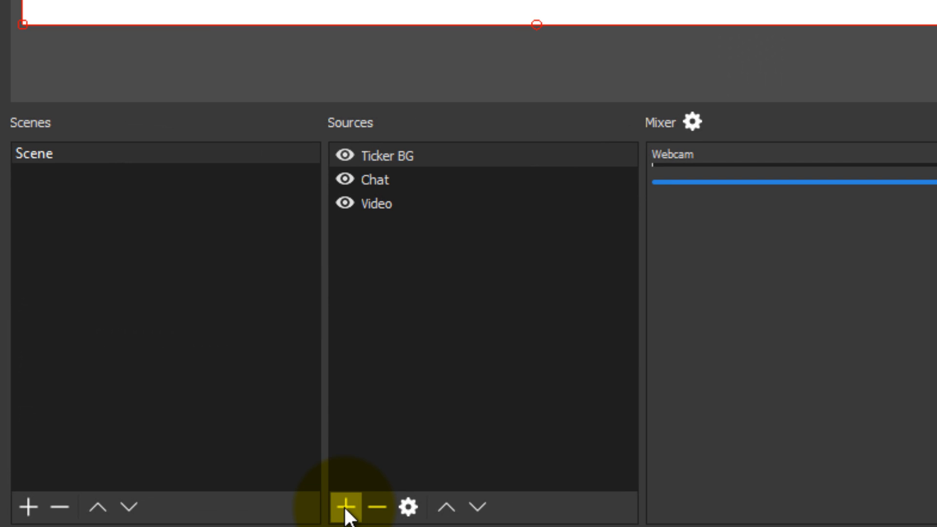
mouse_move(358, 514)
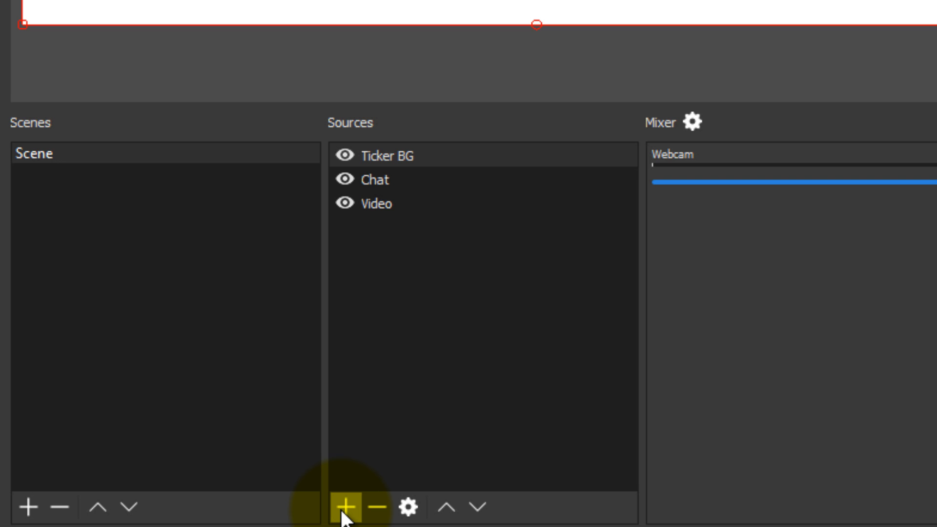
Step: Add a Ticker text source carrying the superchat, thumbs-up, subscribe and Instagram messages
left_click(347, 507)
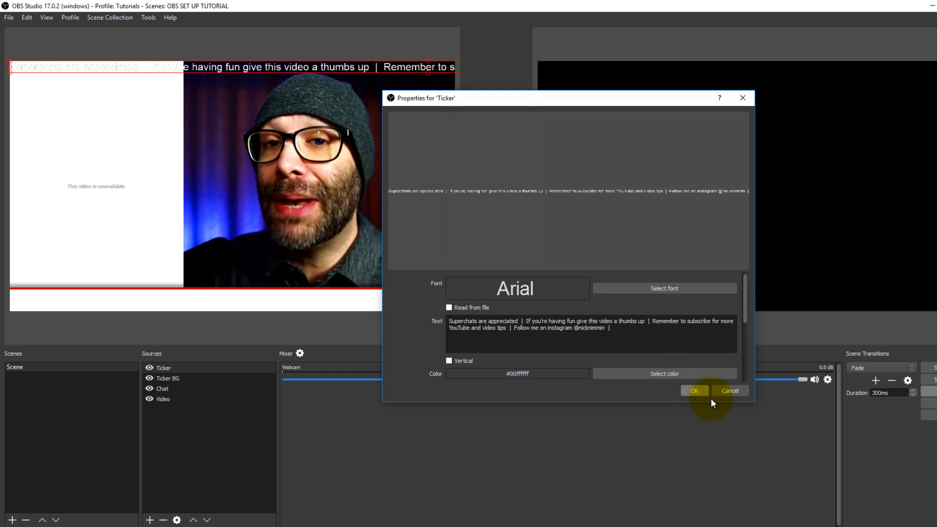
left_click(694, 391)
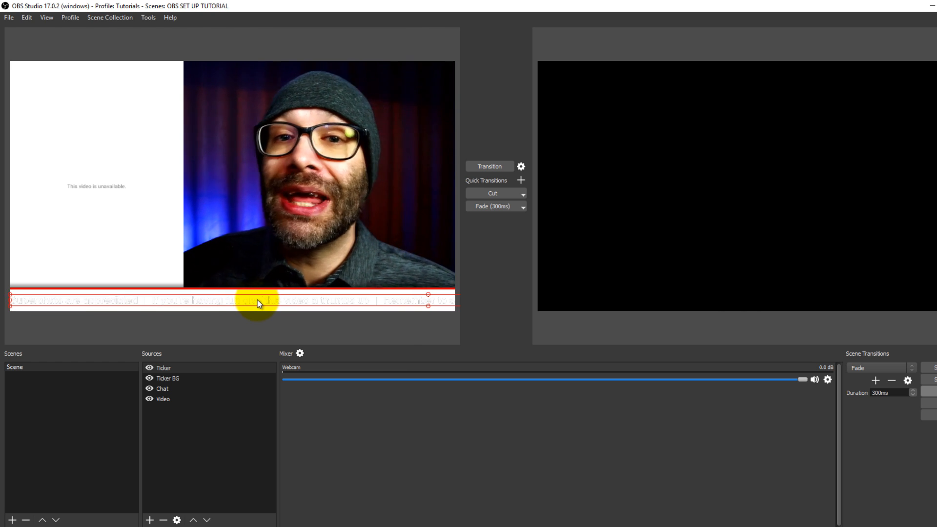
mouse_move(224, 353)
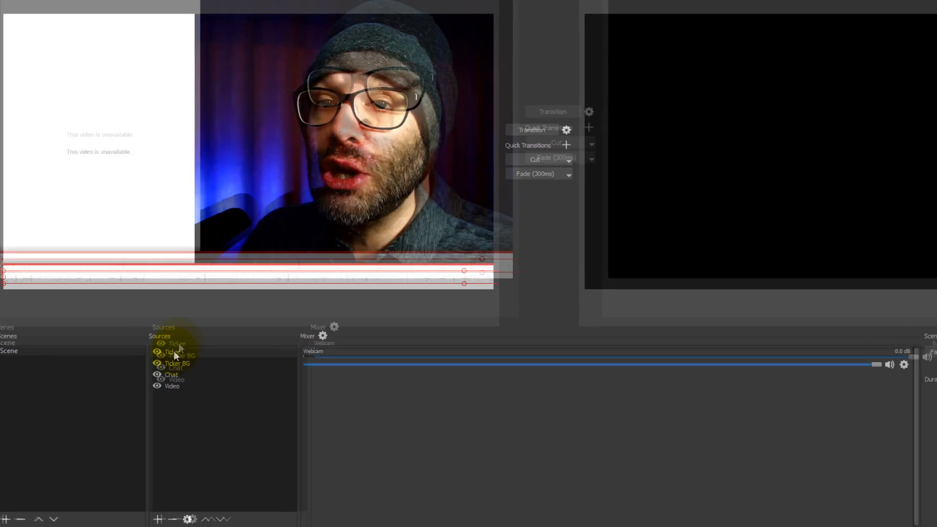
Step: Set the Ticker text colour to black (#00000000) in its properties
double_click(174, 343)
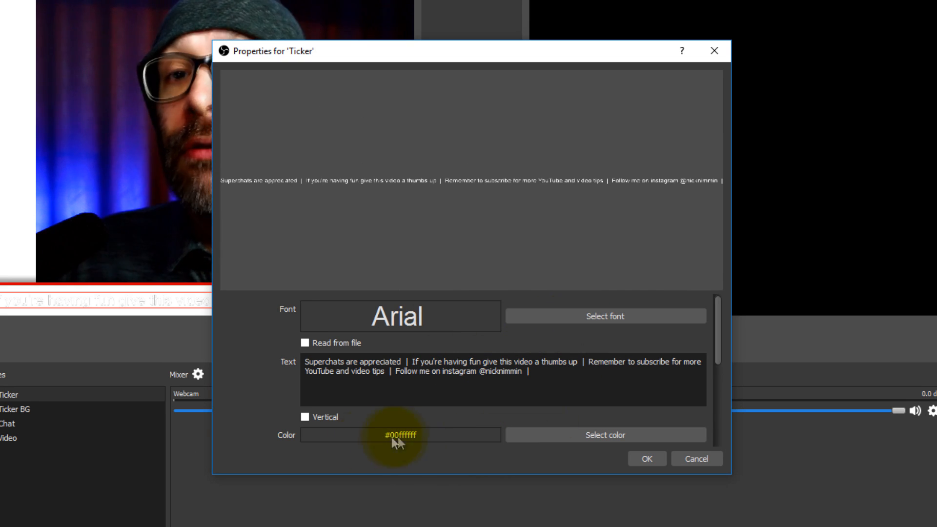
left_click(605, 435)
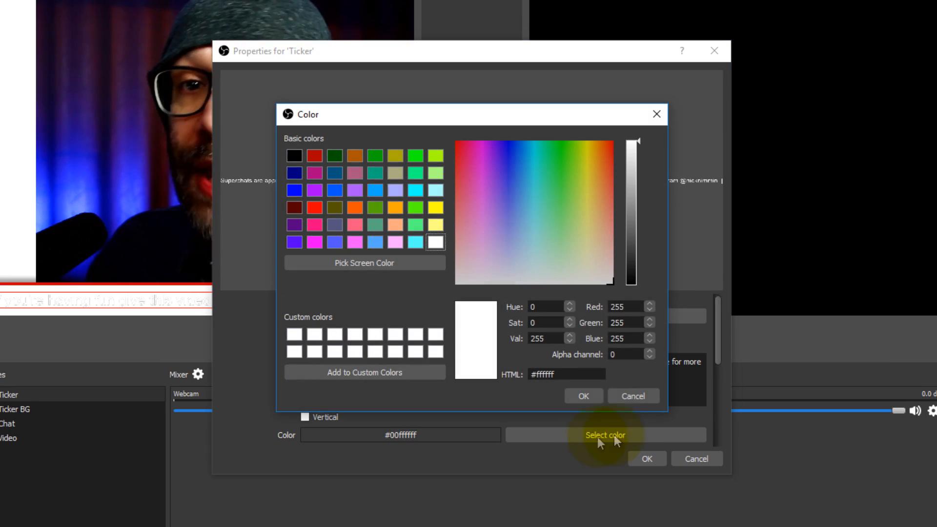
left_click(294, 155)
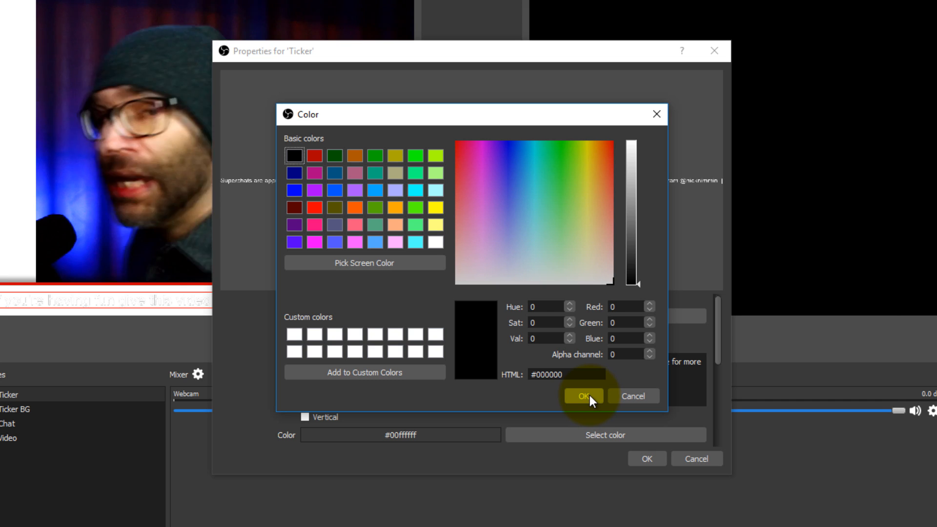
left_click(583, 397)
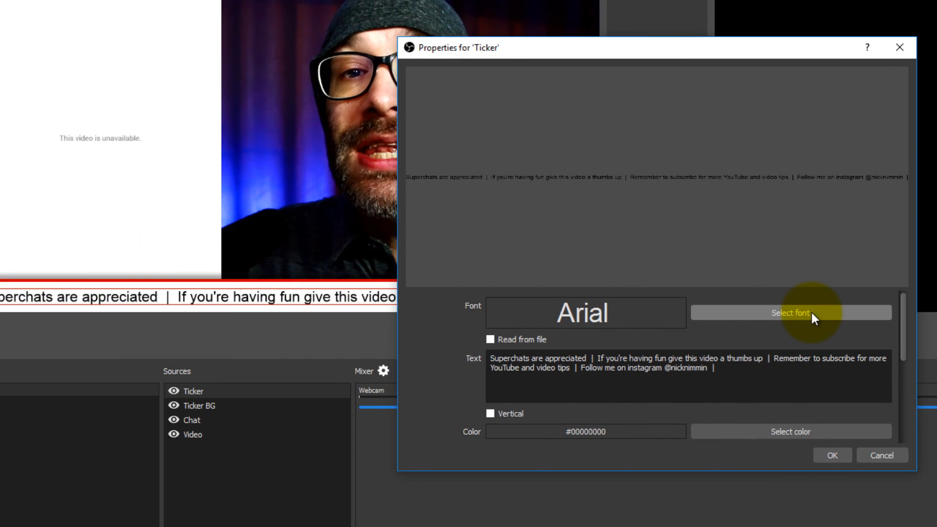
Step: Switch the Ticker font to bold Arial so the messages show bold black on the white strip
left_click(792, 313)
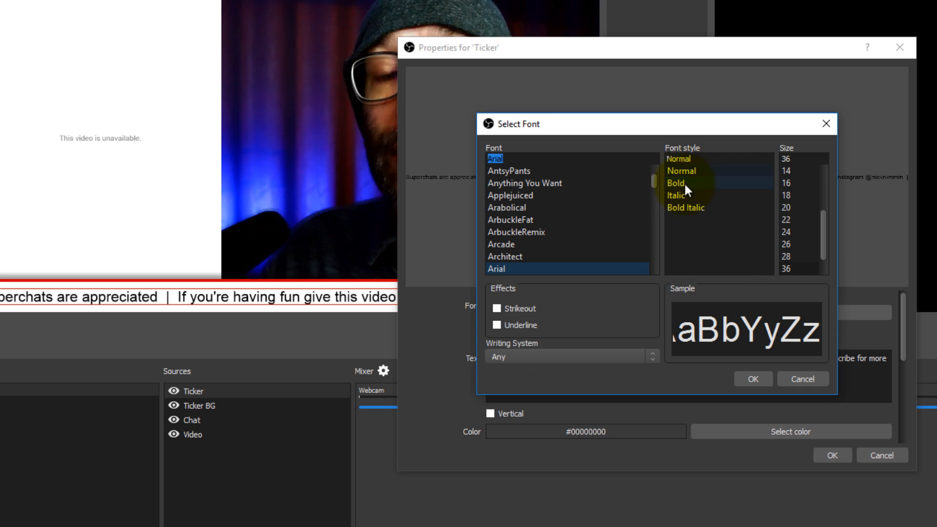
left_click(752, 379)
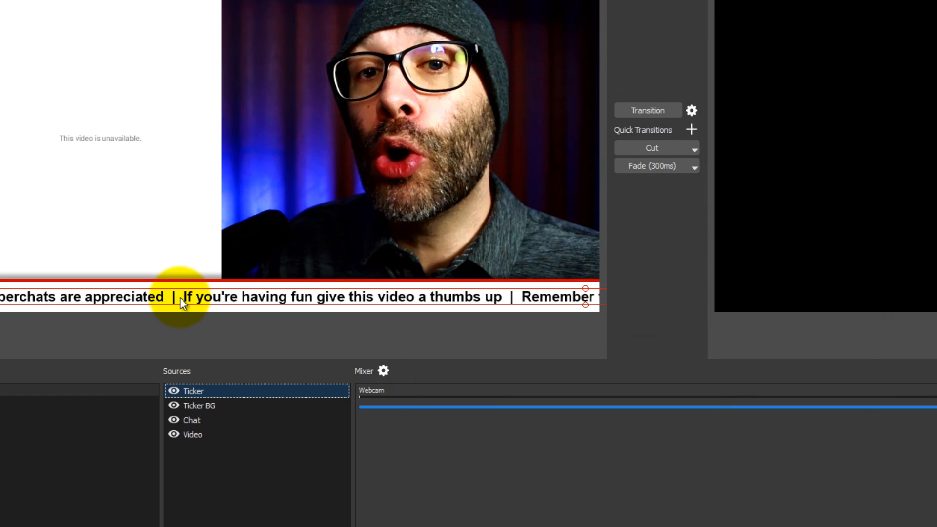
mouse_move(411, 350)
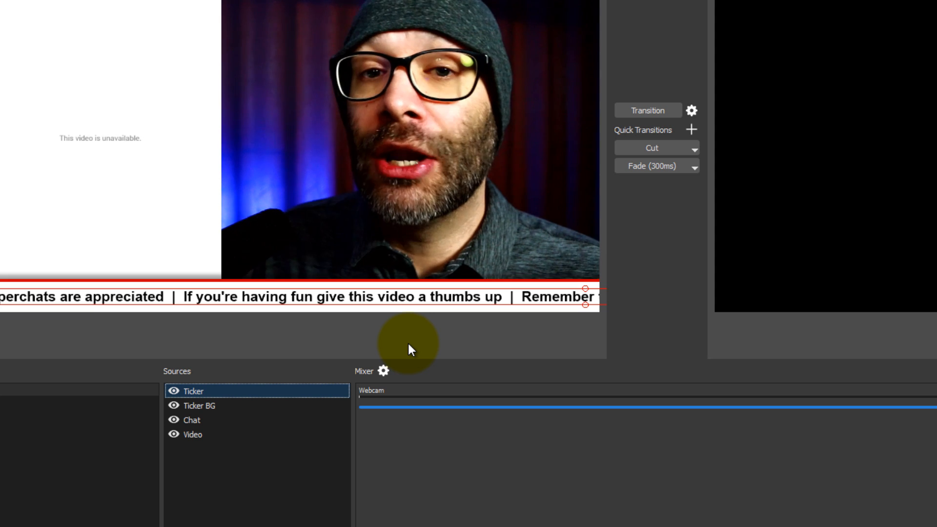
mouse_move(460, 342)
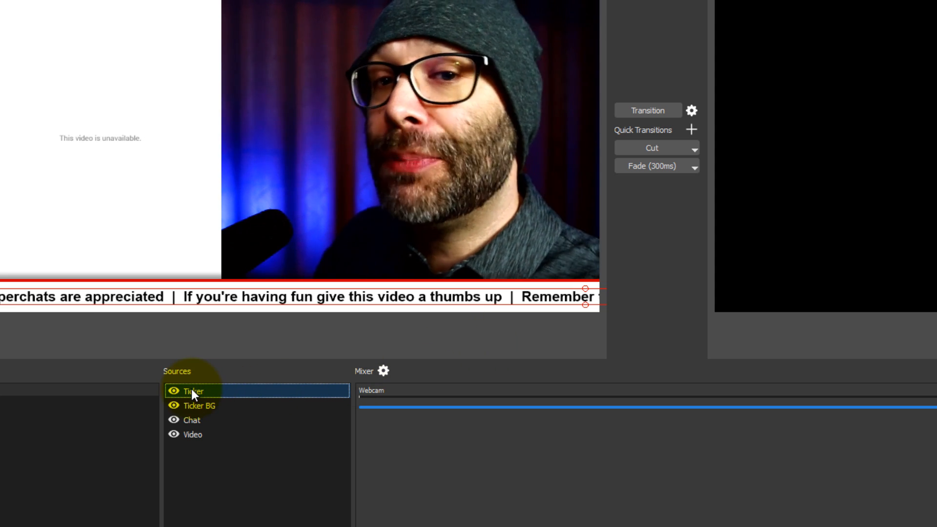
right_click(192, 391)
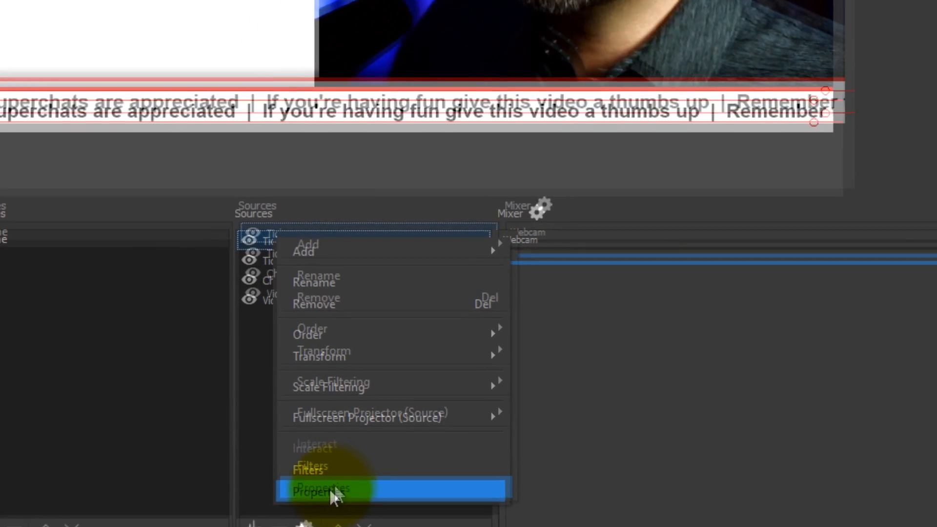
Step: Start adding a Scroll effect filter to the Ticker source from its Filters window
left_click(309, 470)
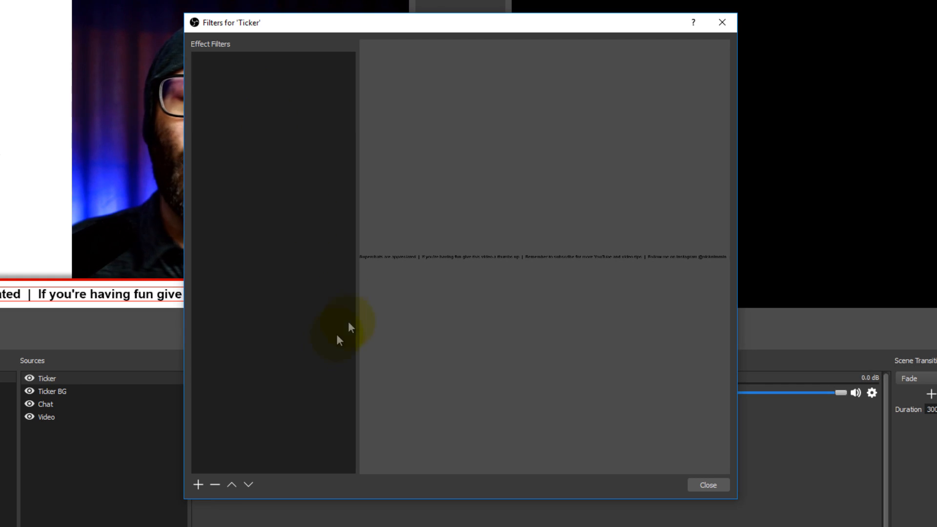
mouse_move(310, 246)
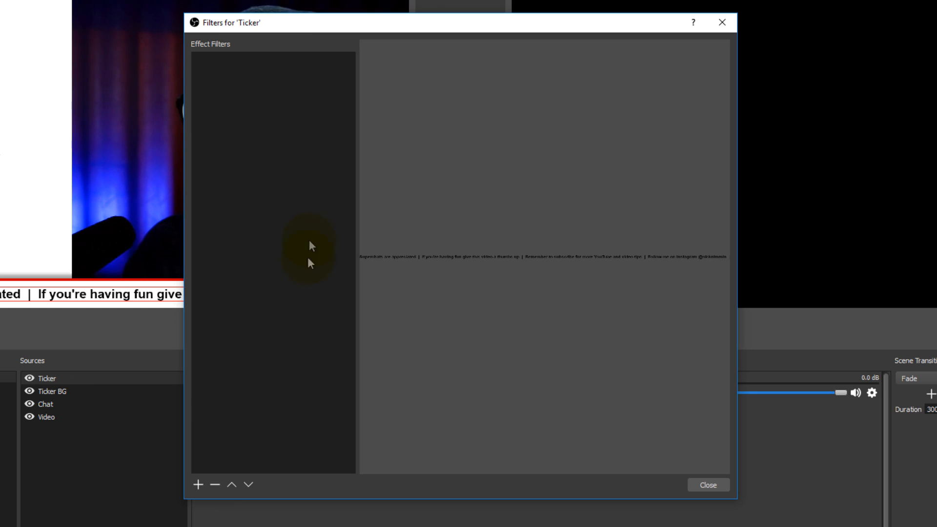
left_click(198, 485)
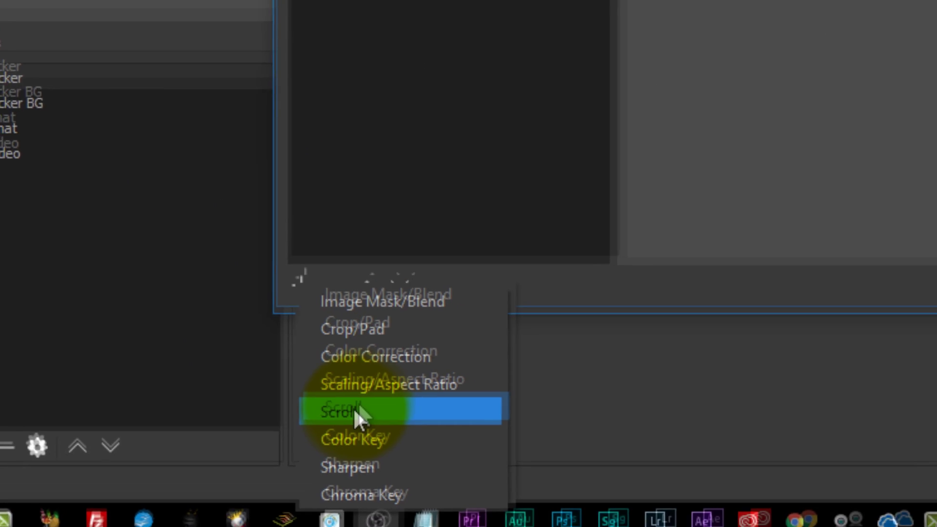
left_click(342, 412)
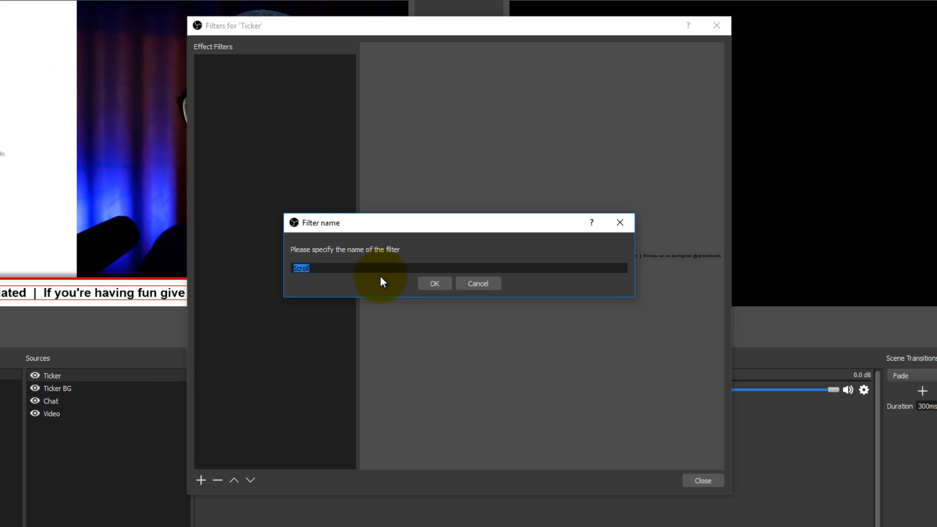
Step: Keep the filter name Scroll and give the ticker horizontal speed 33, vertical 0
left_click(433, 283)
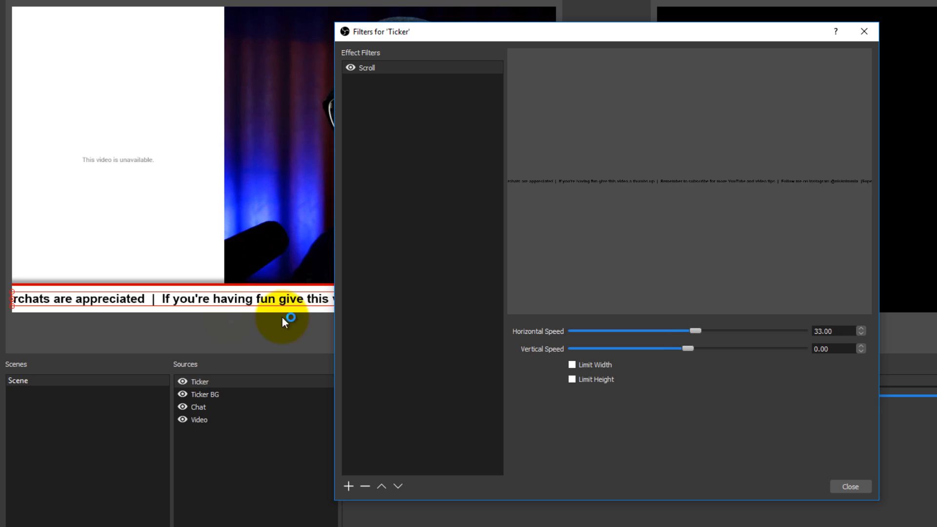
mouse_move(709, 348)
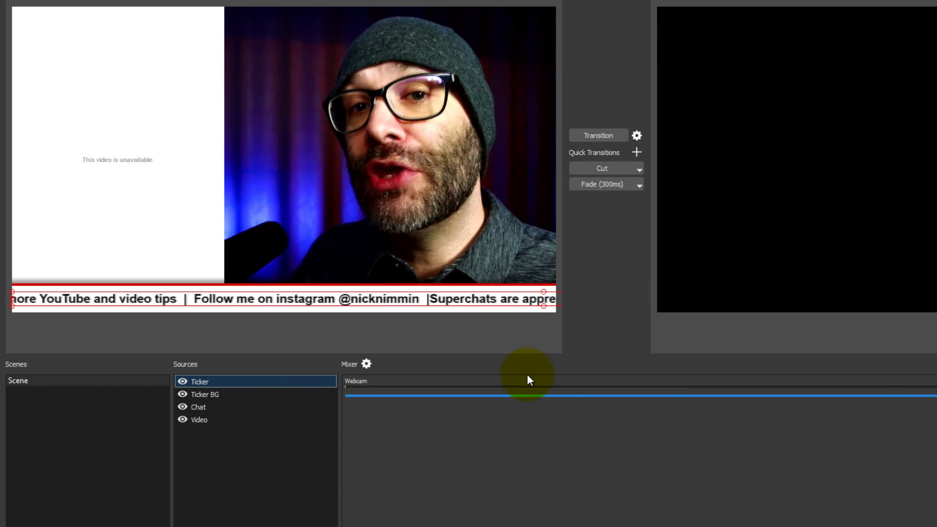
mouse_move(189, 129)
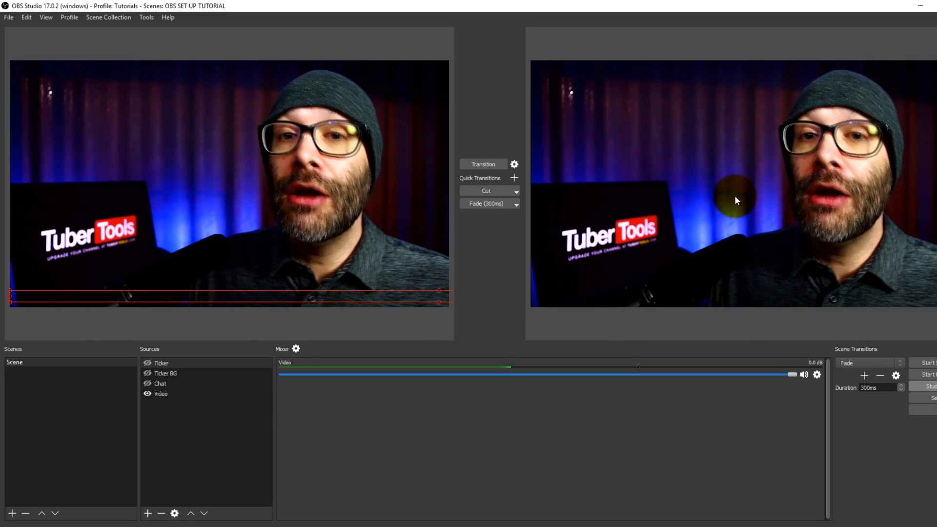
Step: Re-show the Ticker, Ticker BG and Chat sources and transition the preview layout live to program
left_click(160, 382)
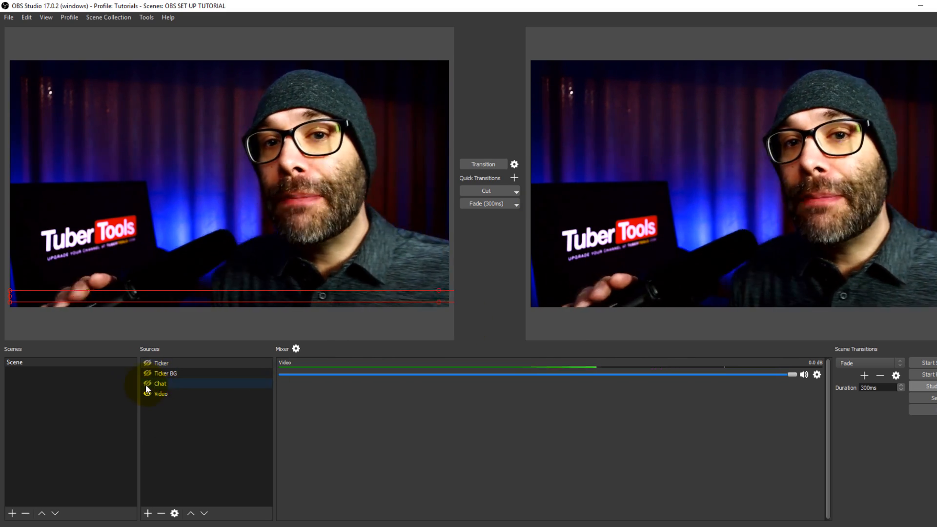
left_click(166, 373)
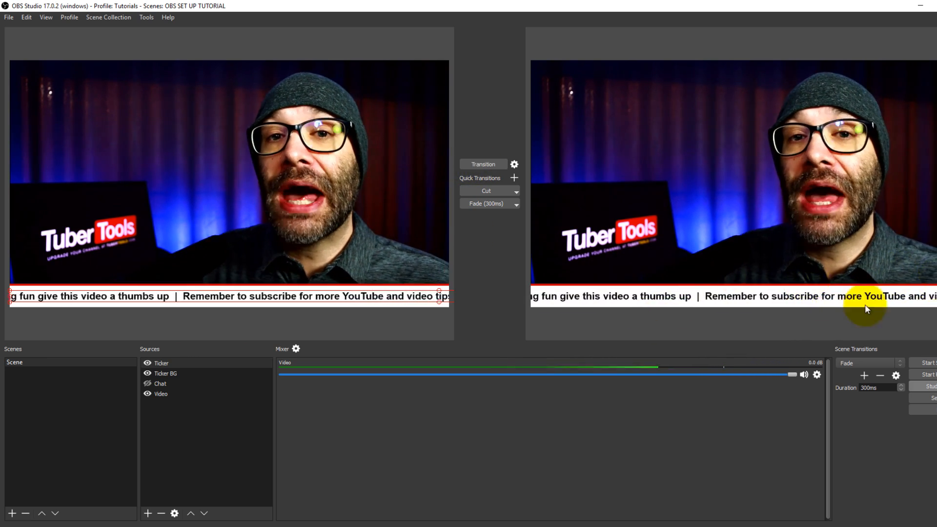
left_click(160, 383)
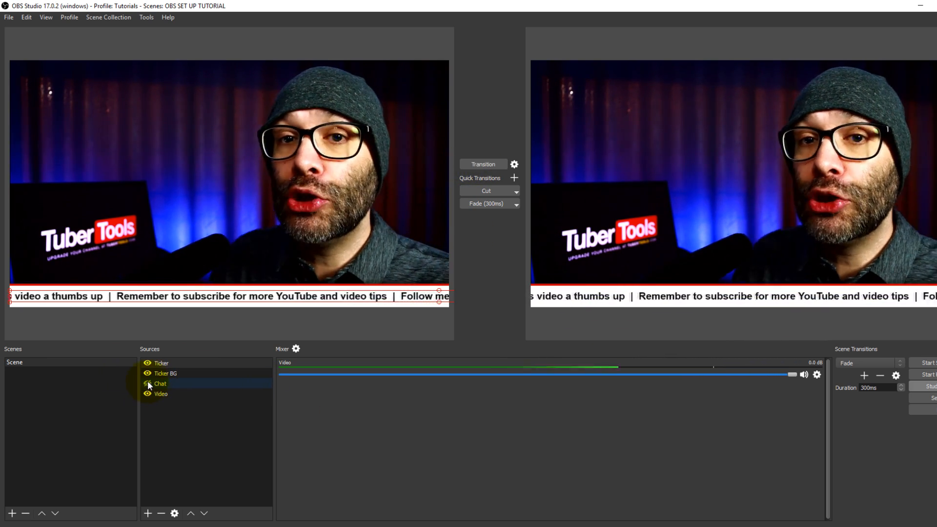
left_click(148, 382)
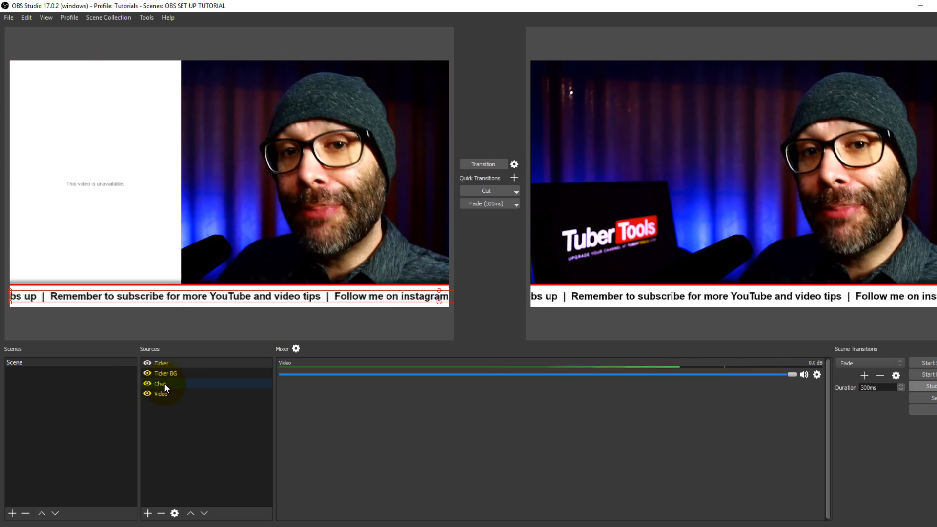
left_click(160, 383)
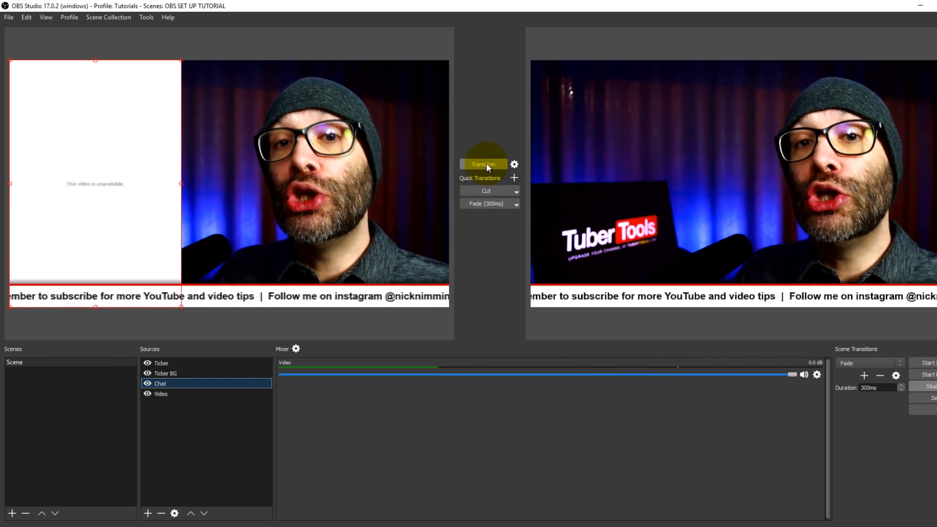
left_click(483, 164)
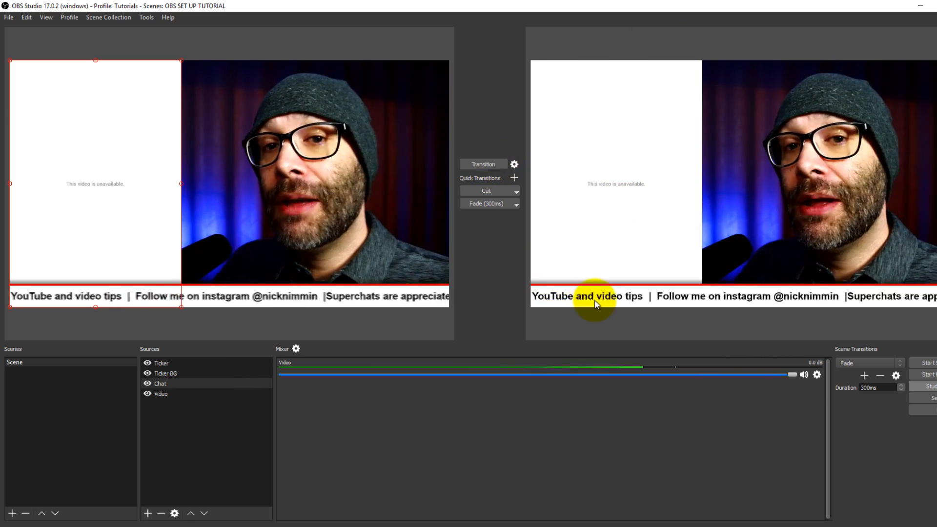
mouse_move(450, 137)
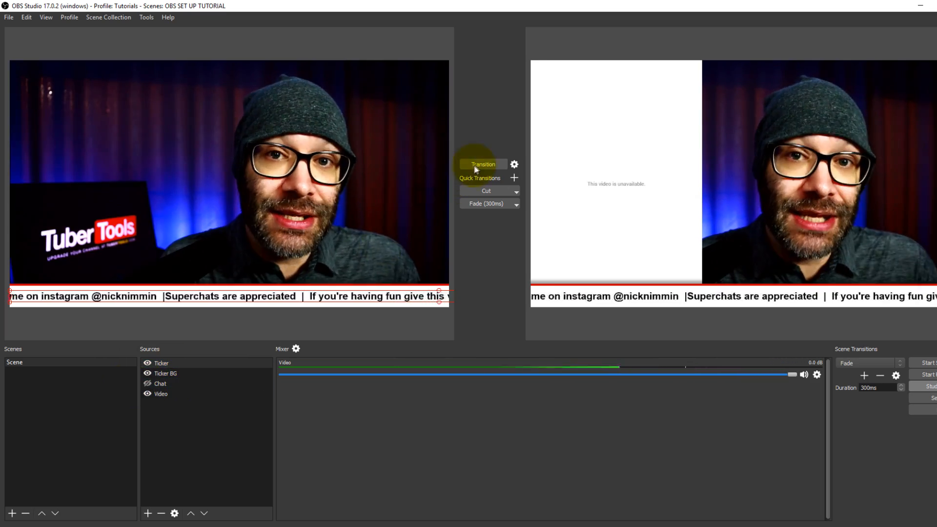
Step: Add an Image source 'Top graphic' loading top-left-subscribe.png as the corner subscribe badge
left_click(146, 513)
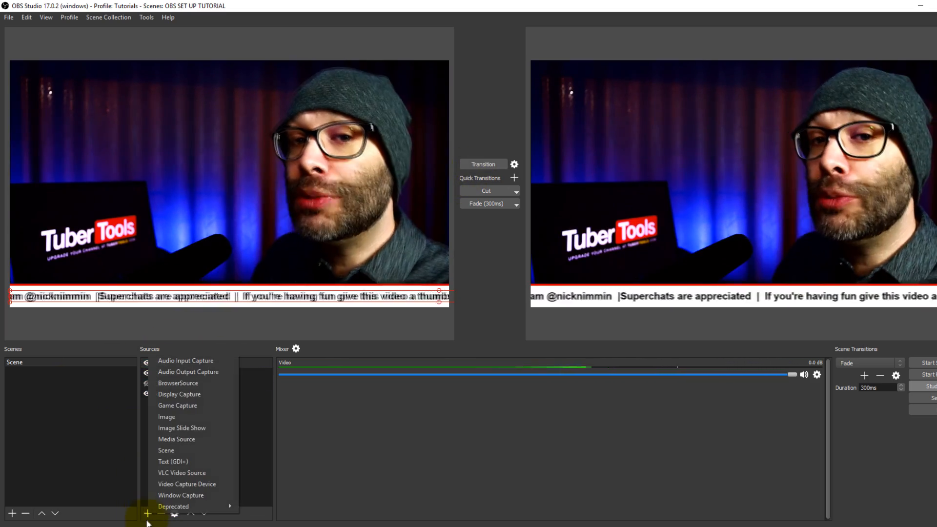
mouse_move(177, 439)
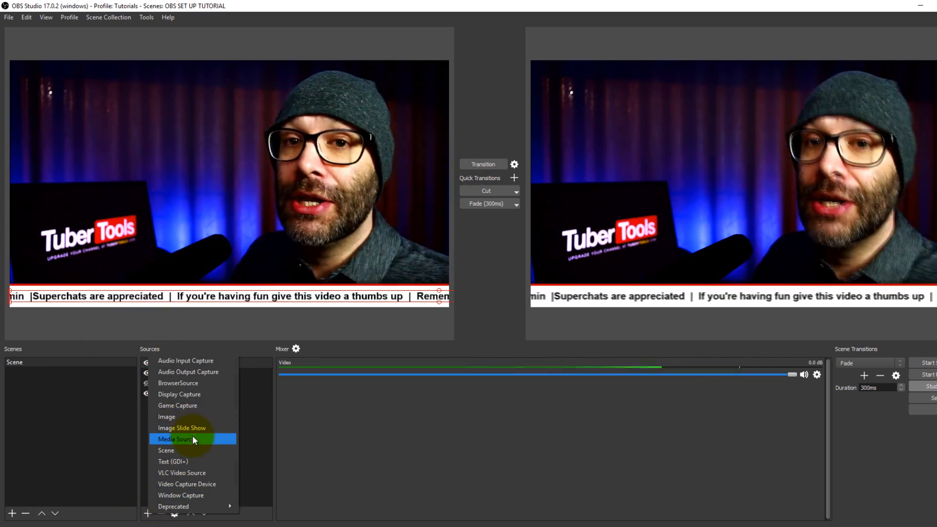
mouse_move(179, 417)
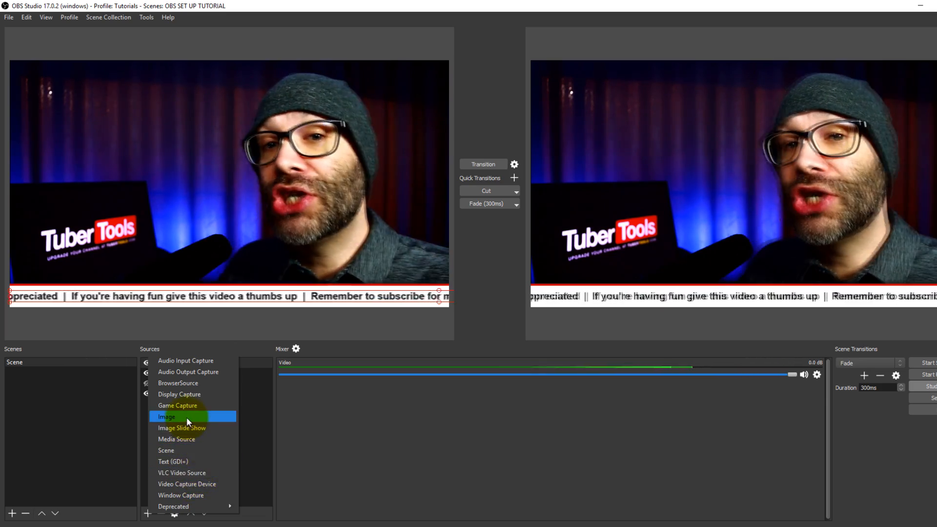
left_click(167, 417)
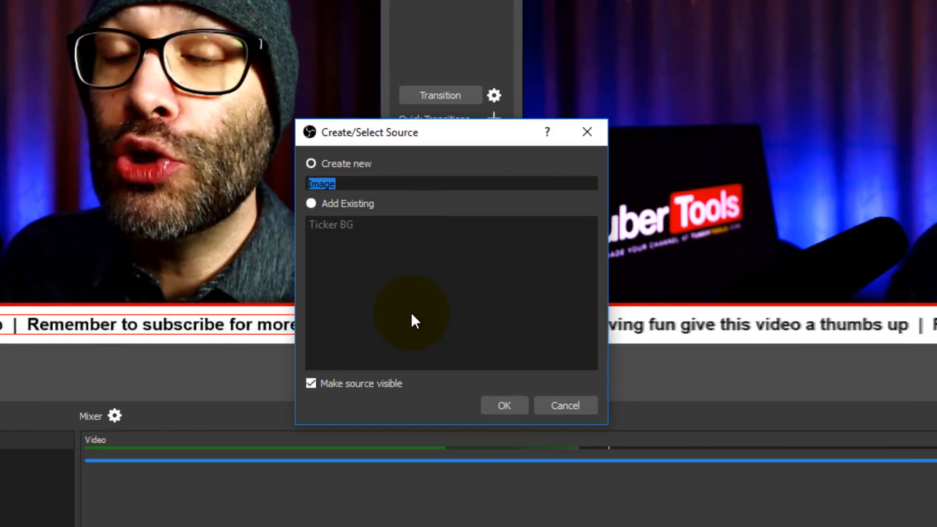
left_click(503, 405)
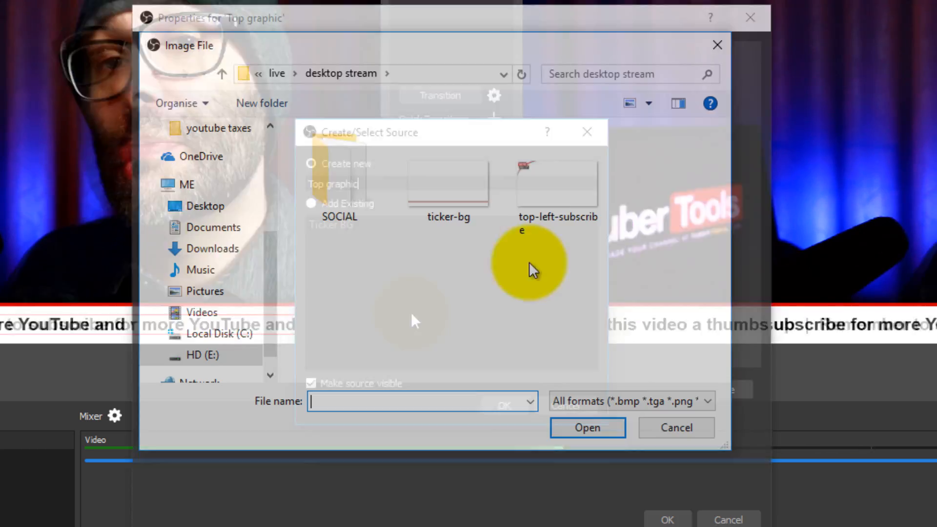
left_click(586, 427)
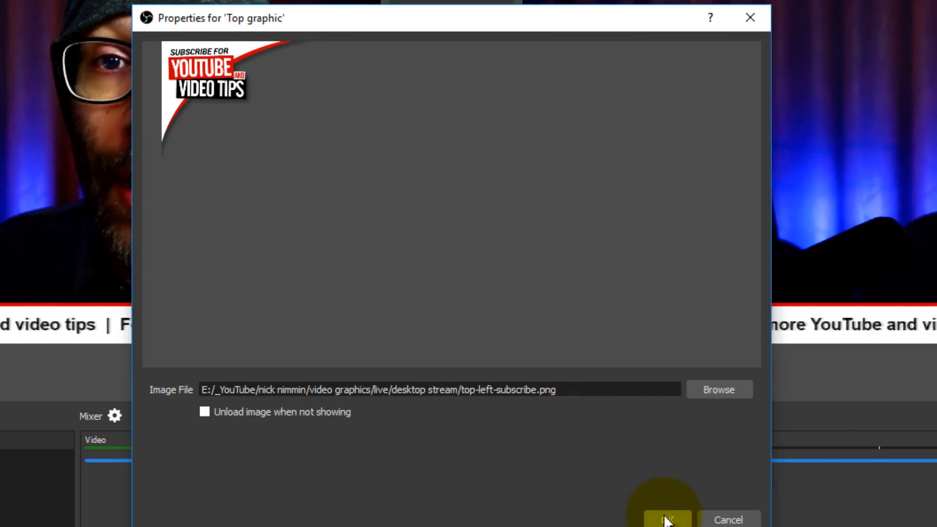
left_click(665, 517)
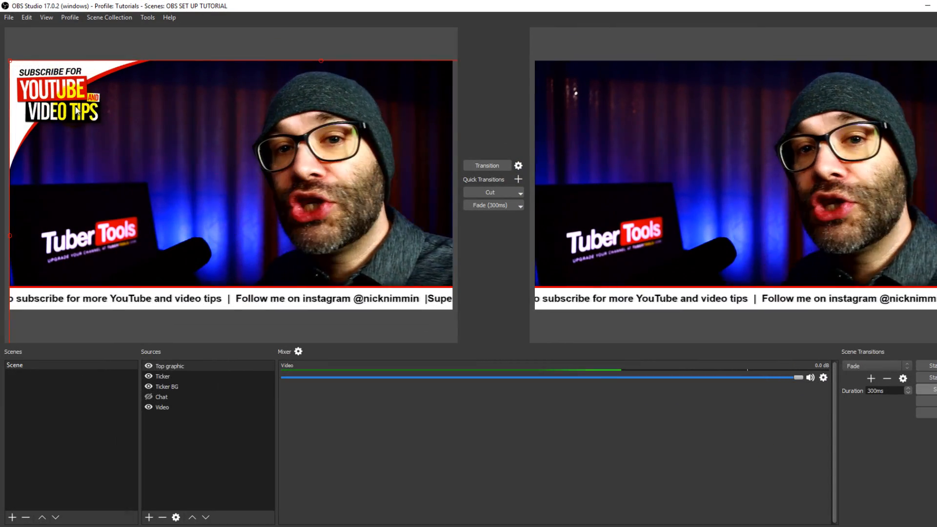
mouse_move(184, 78)
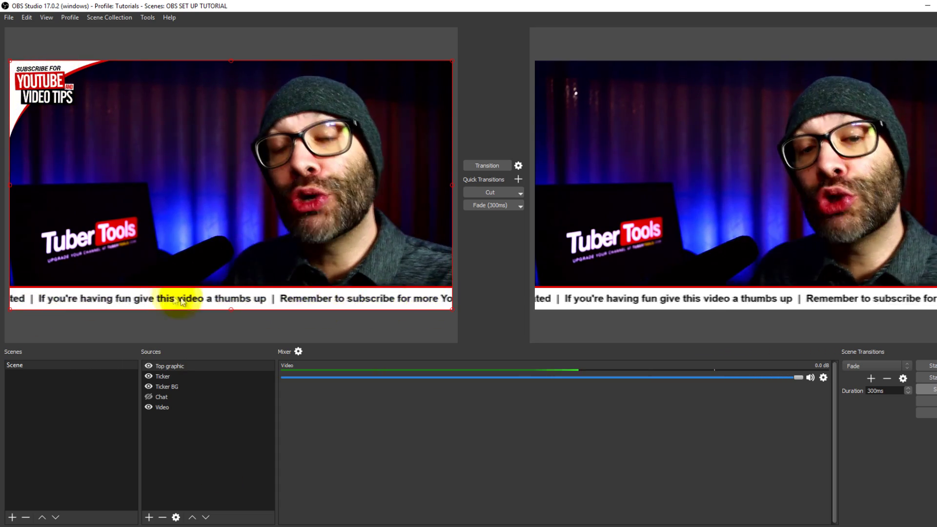
Step: Show the Chat panel again so webcam, chat, ticker and subscribe badge all appear in preview
left_click(163, 377)
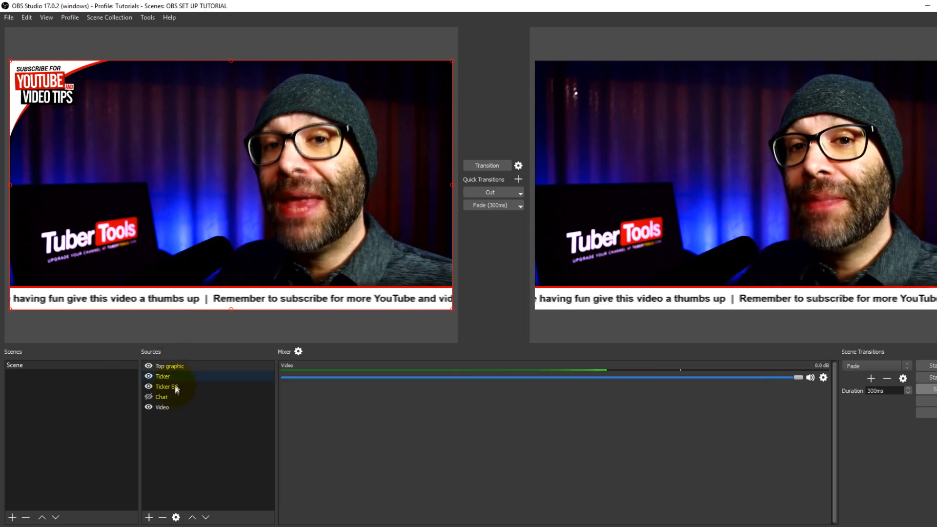
left_click(161, 396)
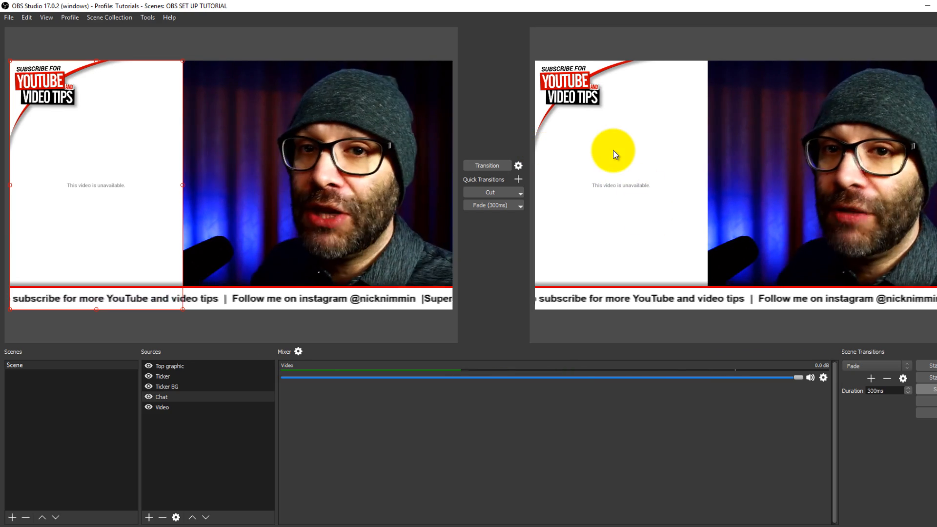
mouse_move(705, 267)
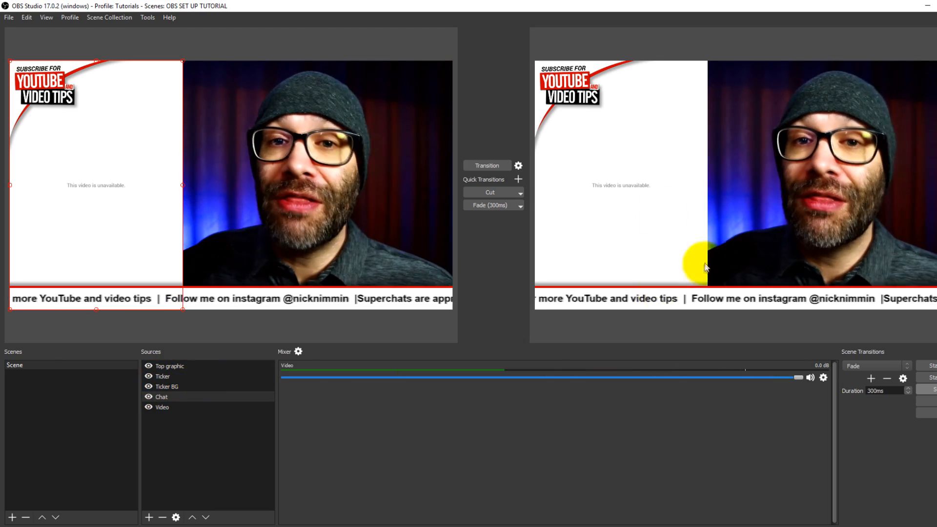